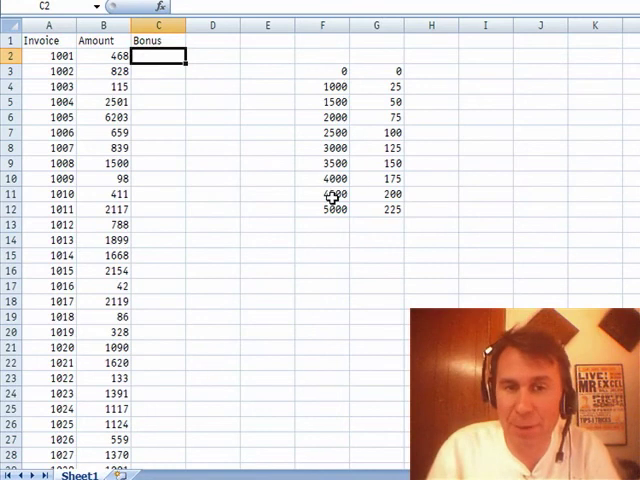
mouse_move(325, 71)
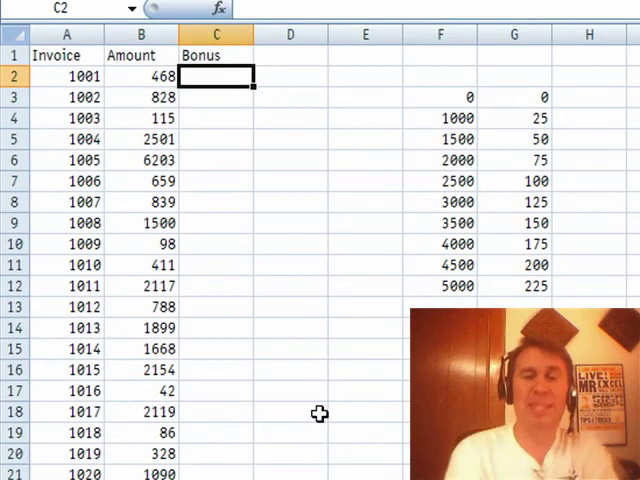
Step: Enter =VLOOKUP(B2,$F$3:$G$12,2) in C2 to return the bonus for B2's amount
type("=IF(")
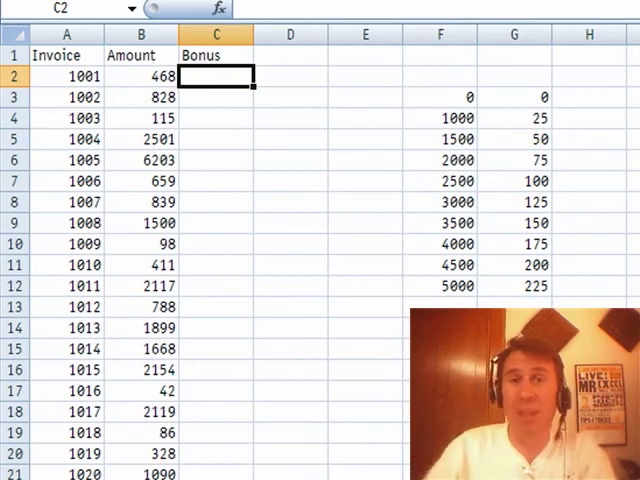
type("=VLOOKUP(B2,F3")
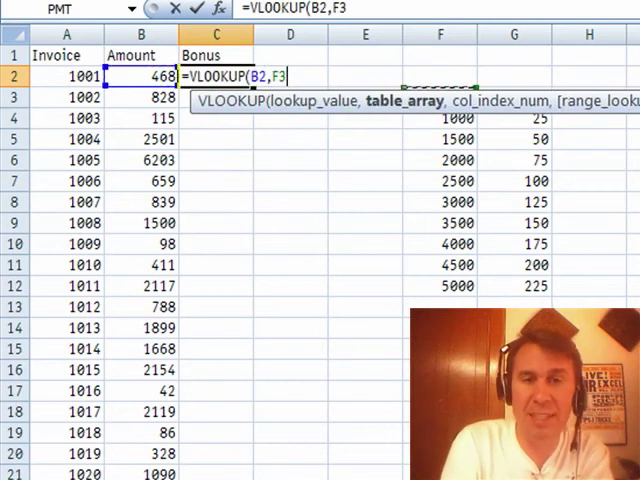
left_click_drag(440, 118, 547, 287)
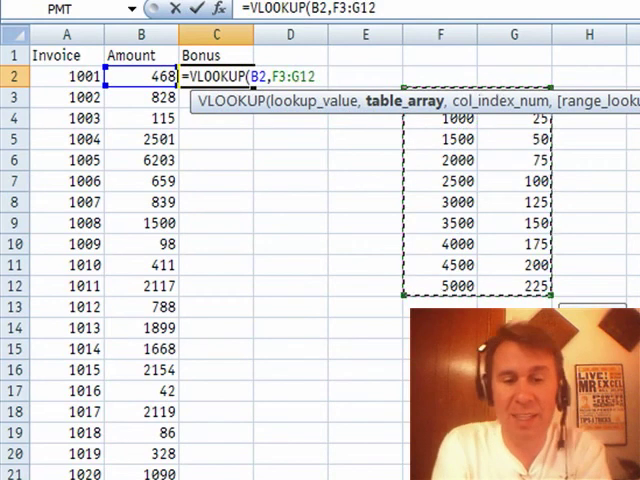
key("f4")
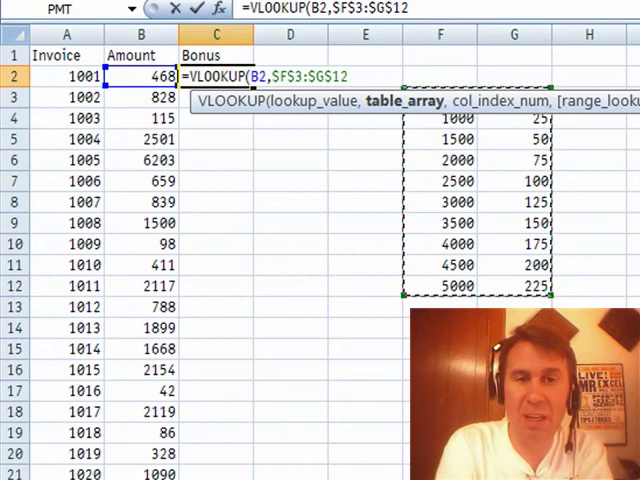
type(",2")
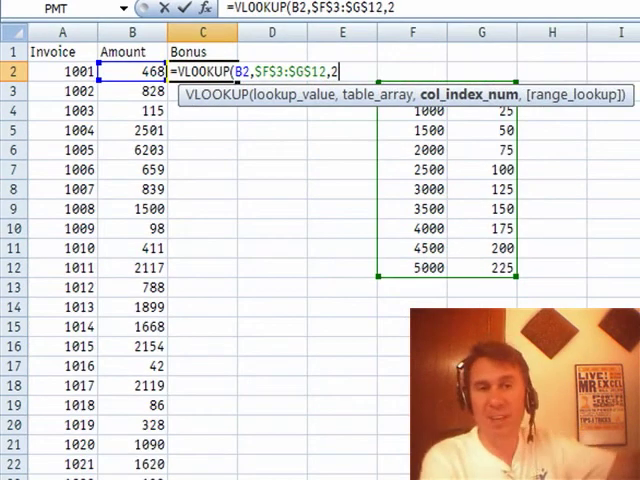
type(",")
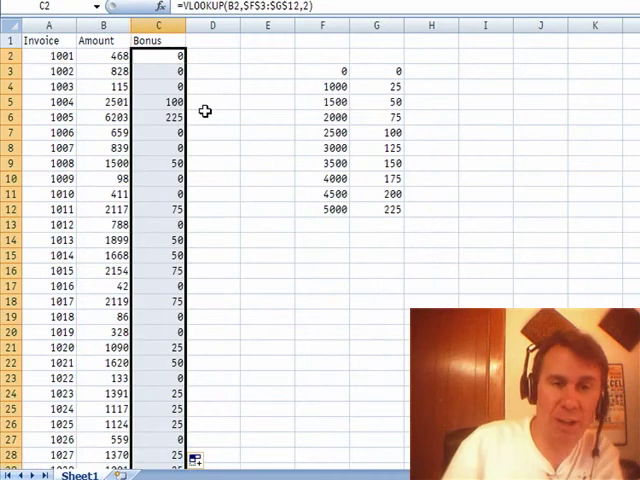
mouse_move(135, 115)
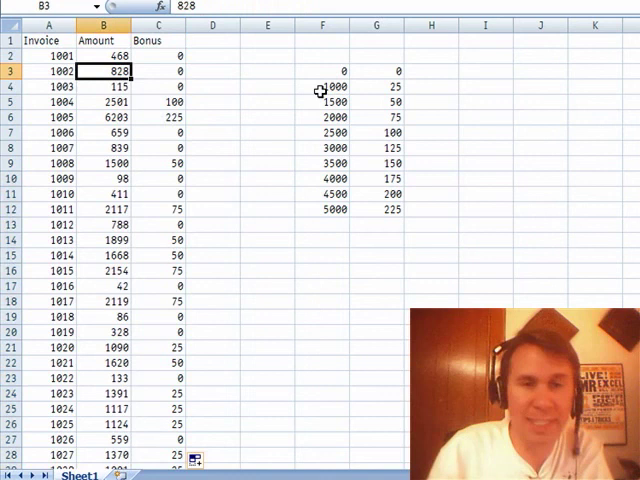
mouse_move(333, 85)
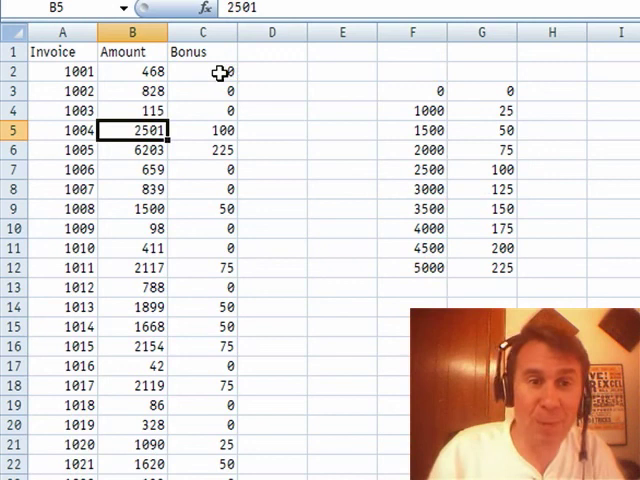
Step: Re-enter the Bonus formula =VLOOKUP(B2,$F$3:$G$12,2) to convert its table reference
type("=VLOOKUP(B2,$F$3:$G$12,2)")
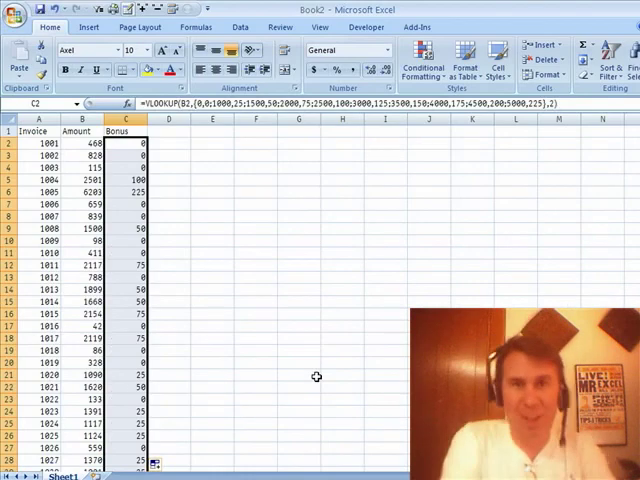
Step: Open C2's formula for editing to expose the embedded array constant
double_click(125, 145)
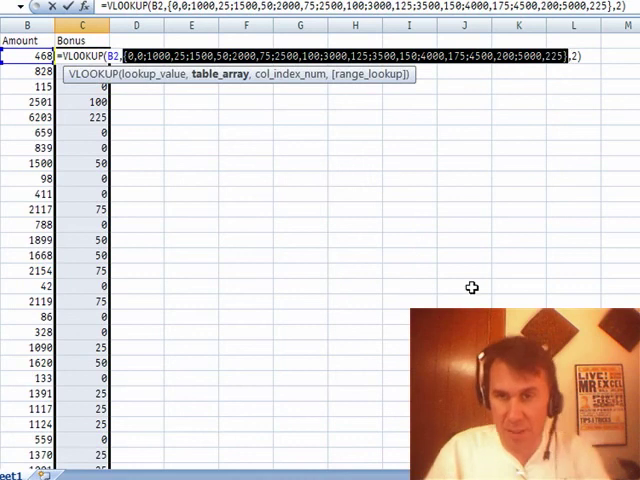
mouse_move(465, 293)
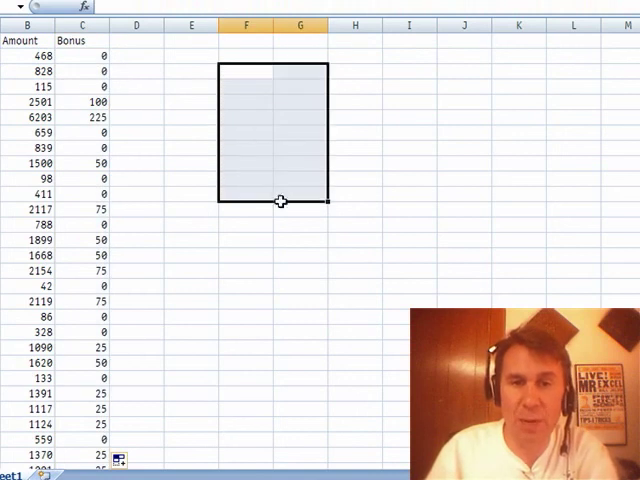
Step: Enter = followed by the bonus array {0,0;1000,25;…;5000,225} into F3:G12
type("=")
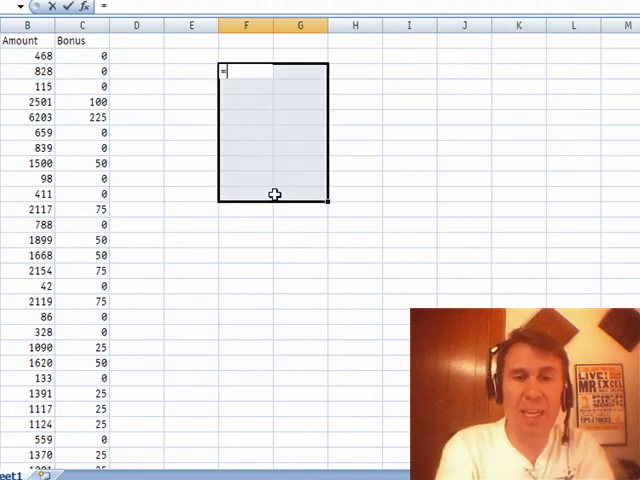
type("{0,0;1000,25;1500,50;2000,75;2500,100;3000,125;3500,150;4000,175;4500,200;5000,225}")
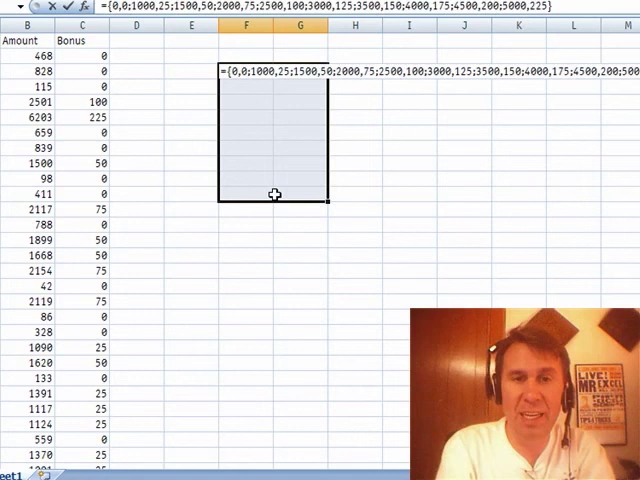